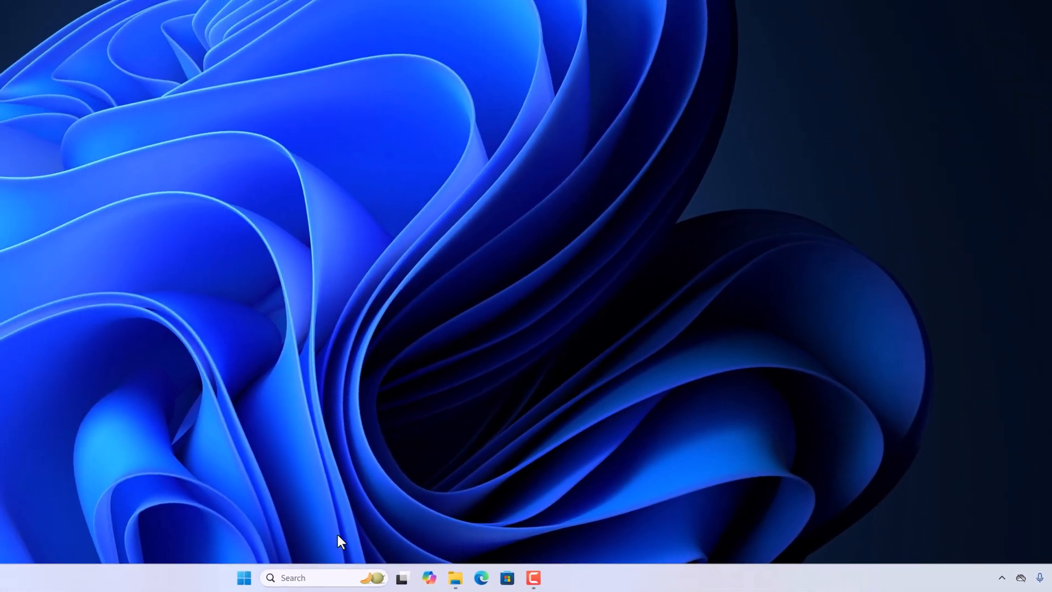
Launch Task Manager from the taskbar's right-click menu
right_click(243, 577)
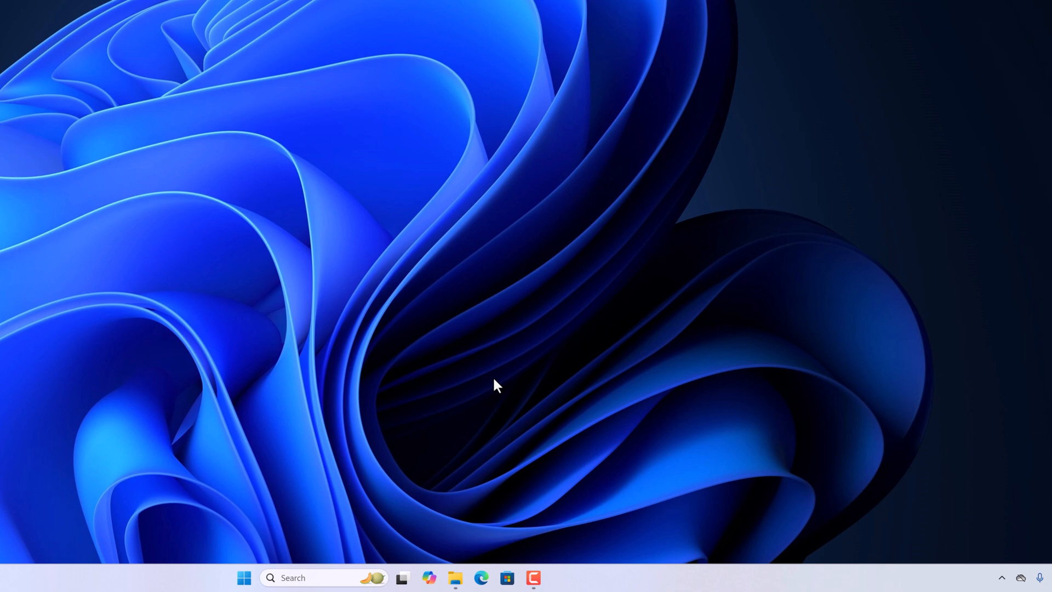
mouse_move(320, 387)
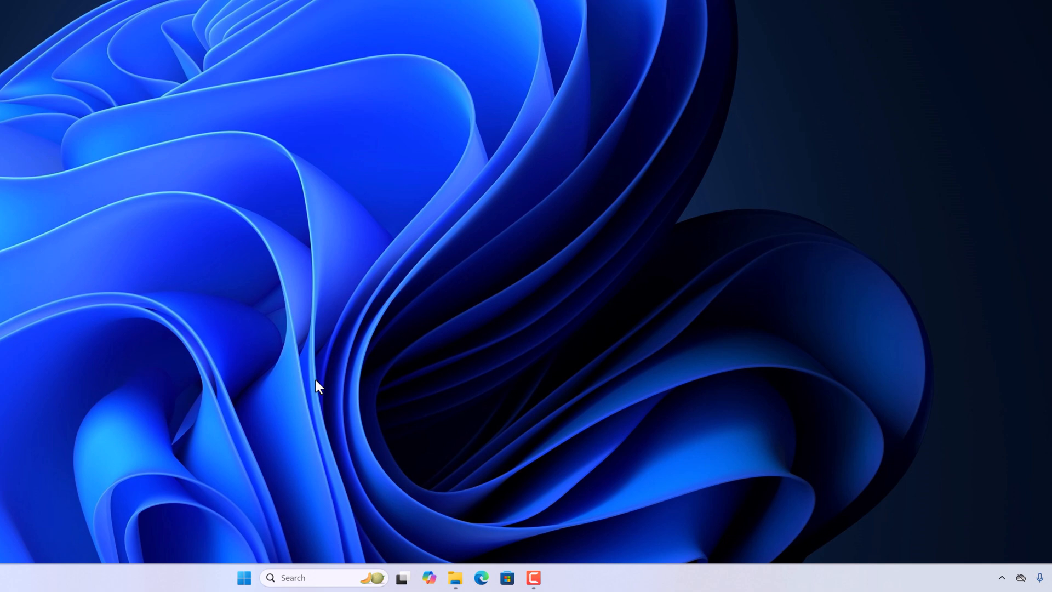
mouse_move(169, 566)
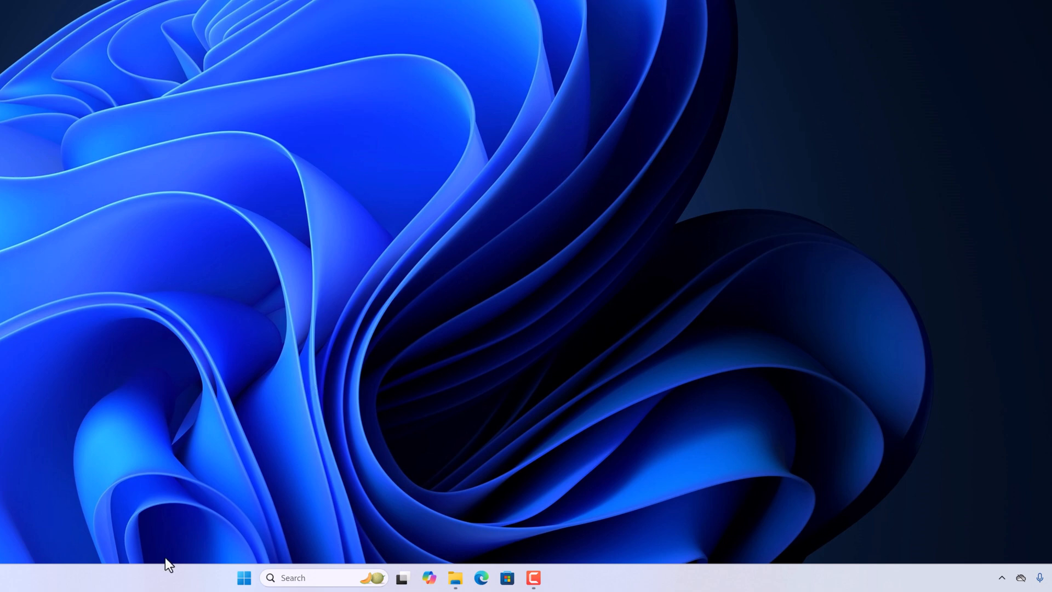
right_click(161, 560)
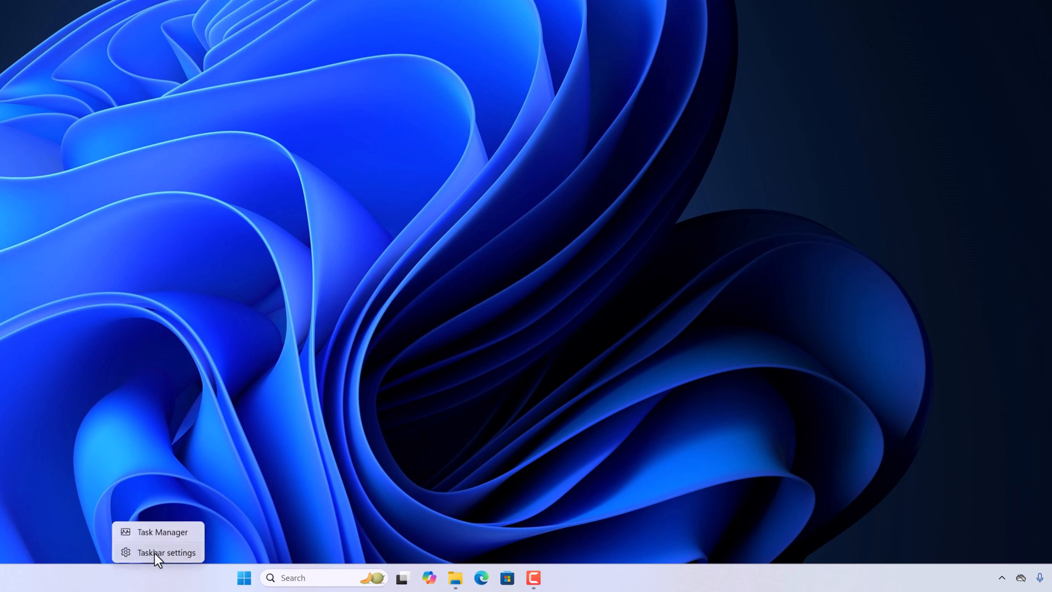
left_click(162, 531)
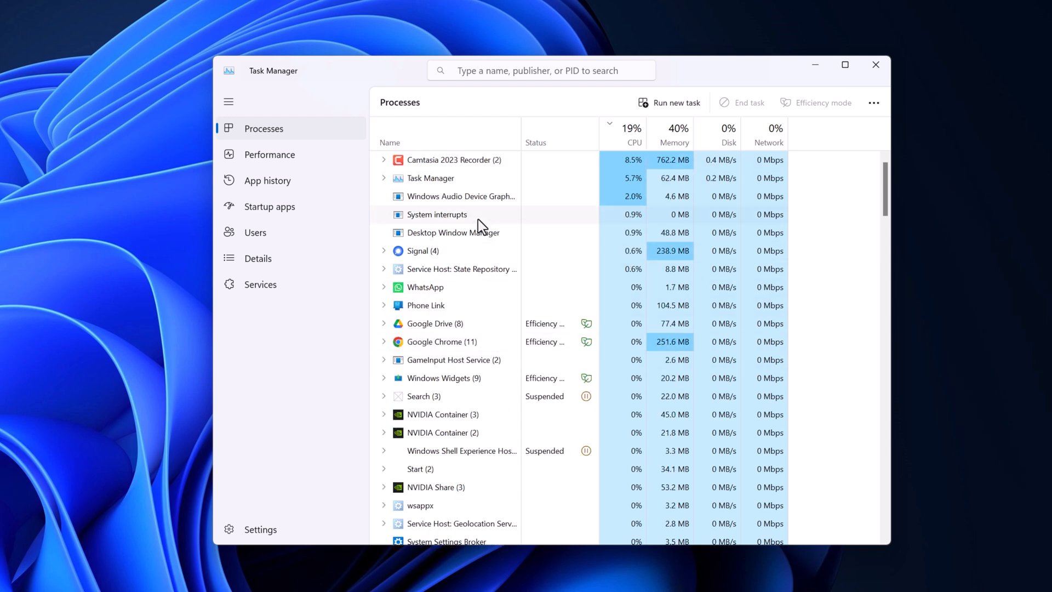
Filter processes by 'win' and restart Windows Explorer from its context menu
scroll("down", 3)
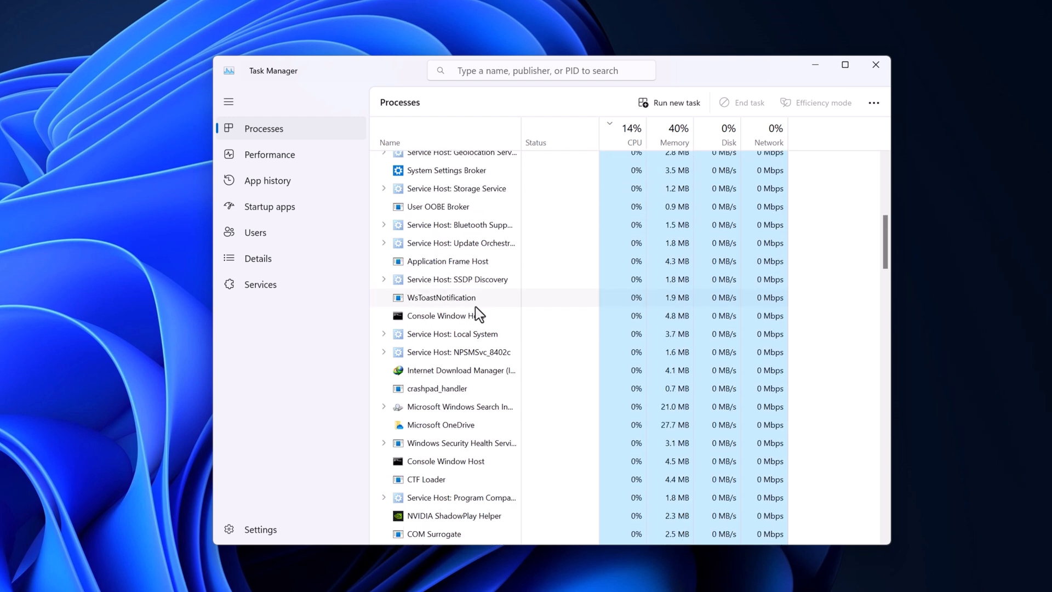
mouse_move(504, 70)
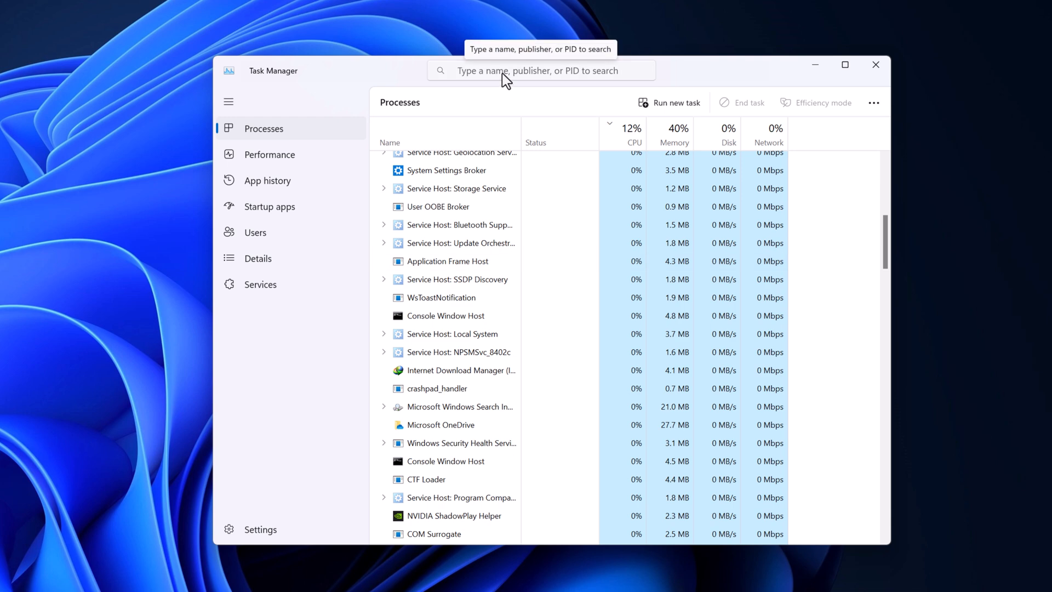
type("win")
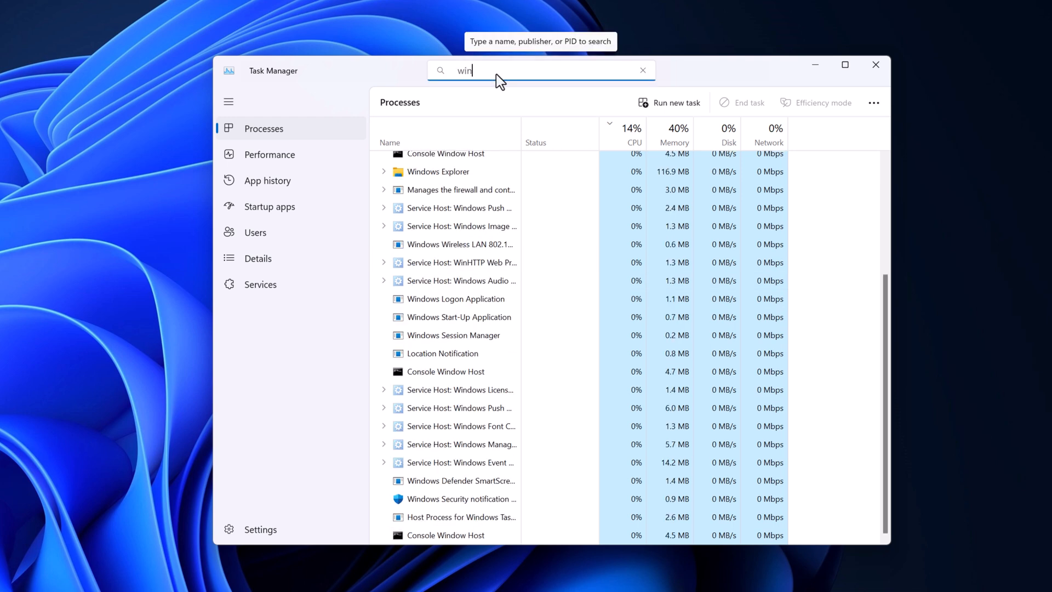
mouse_move(462, 175)
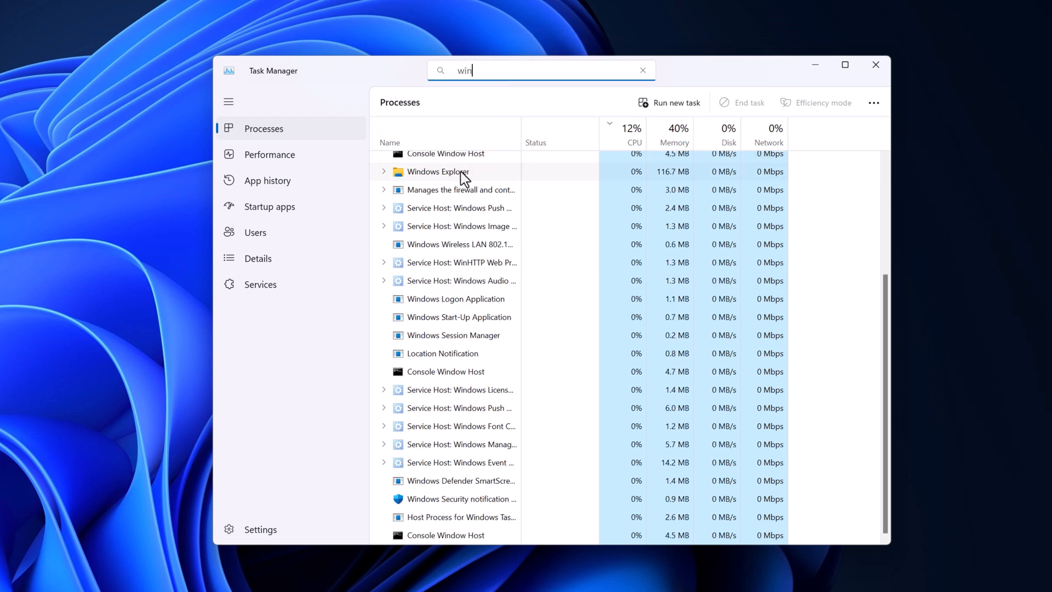
right_click(438, 171)
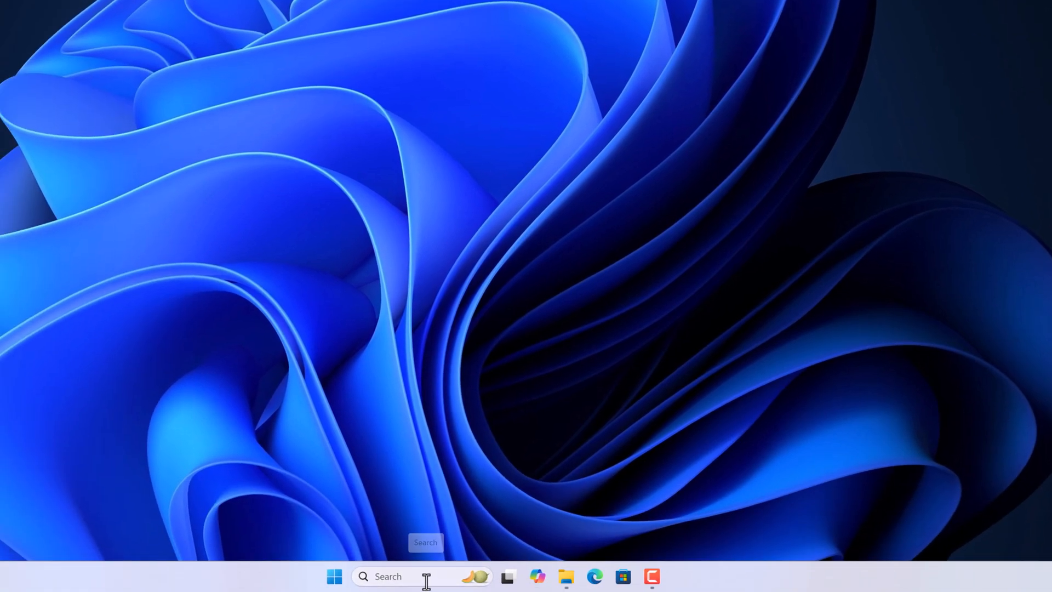
Search 'cmd' from the taskbar and launch Command Prompt as administrator
type("cm")
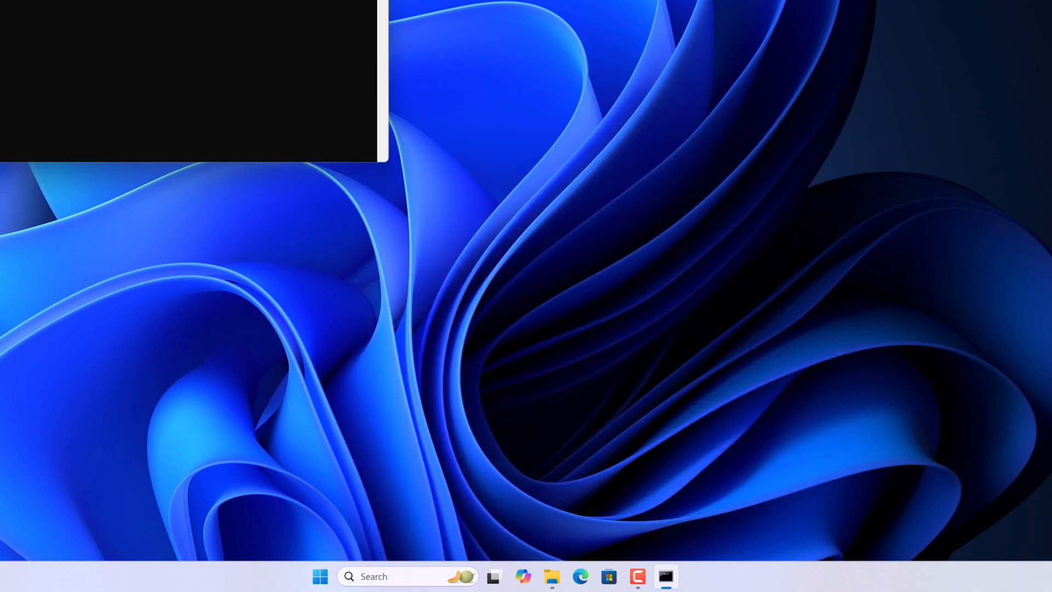
Run sfc /scannow, which reports no integrity violations, then minimize Command Prompt
left_click(664, 577)
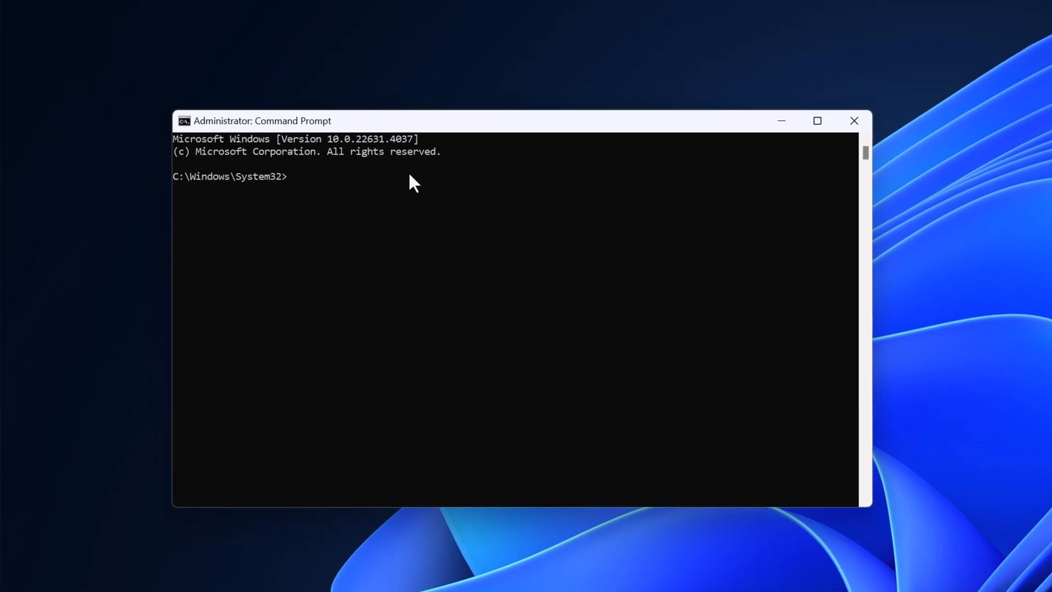
type("sfc /sca")
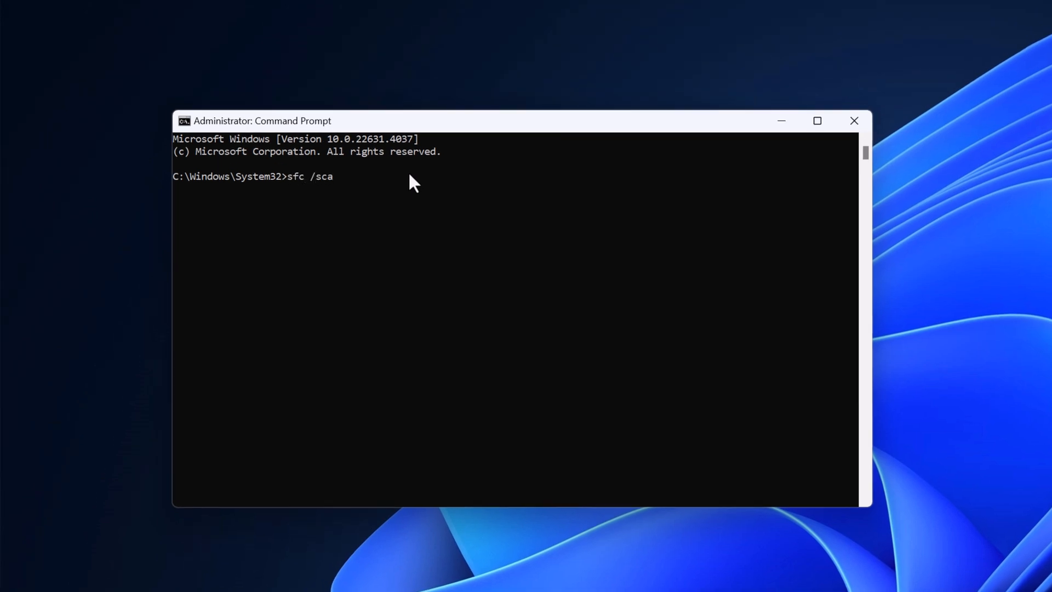
type("nnow")
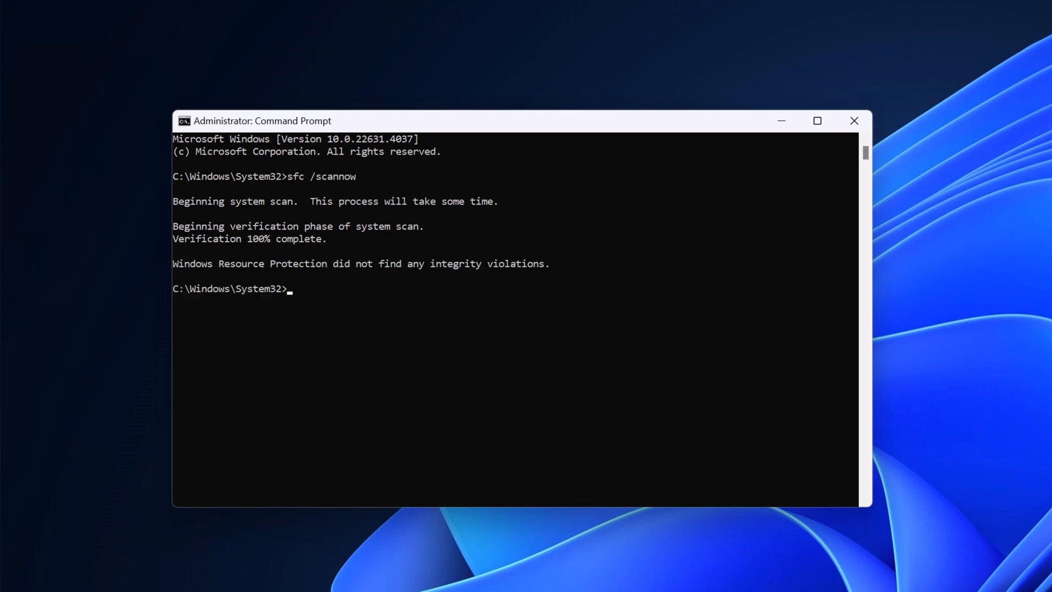
left_click(854, 121)
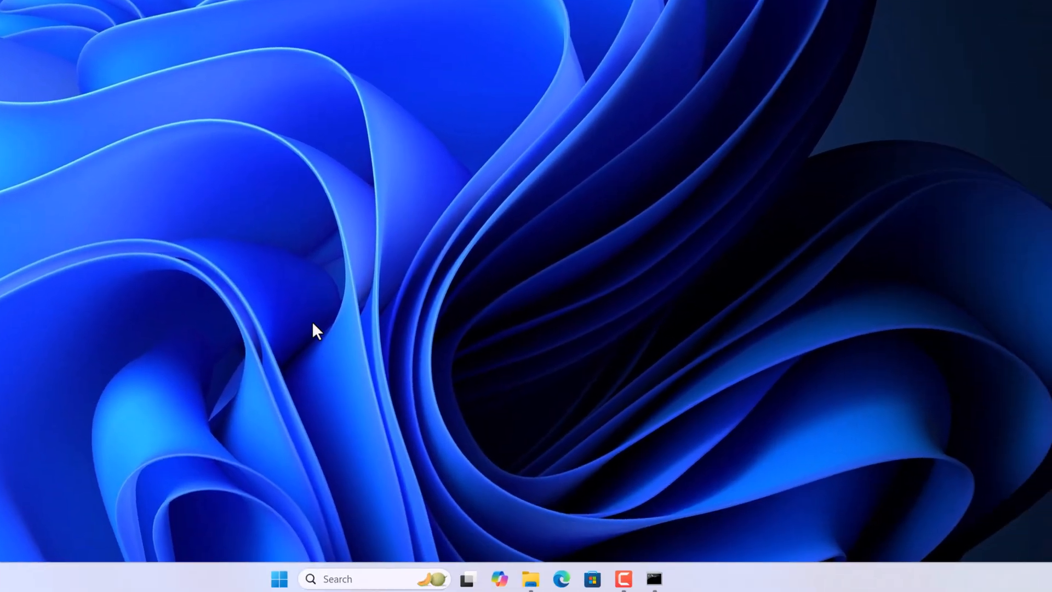
Launch Settings from the Start menu's pinned apps
left_click(279, 579)
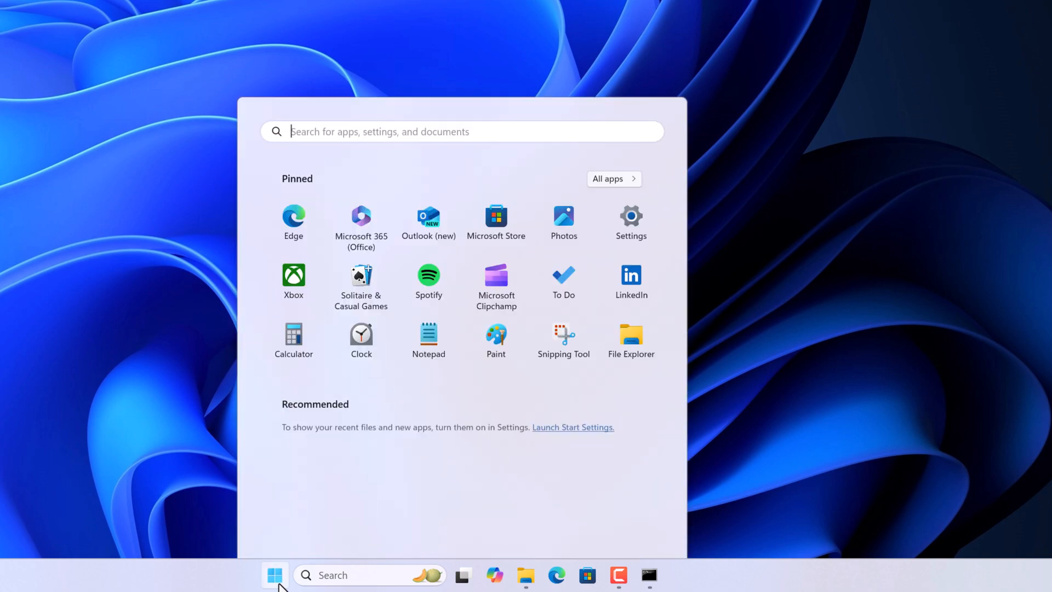
left_click(630, 216)
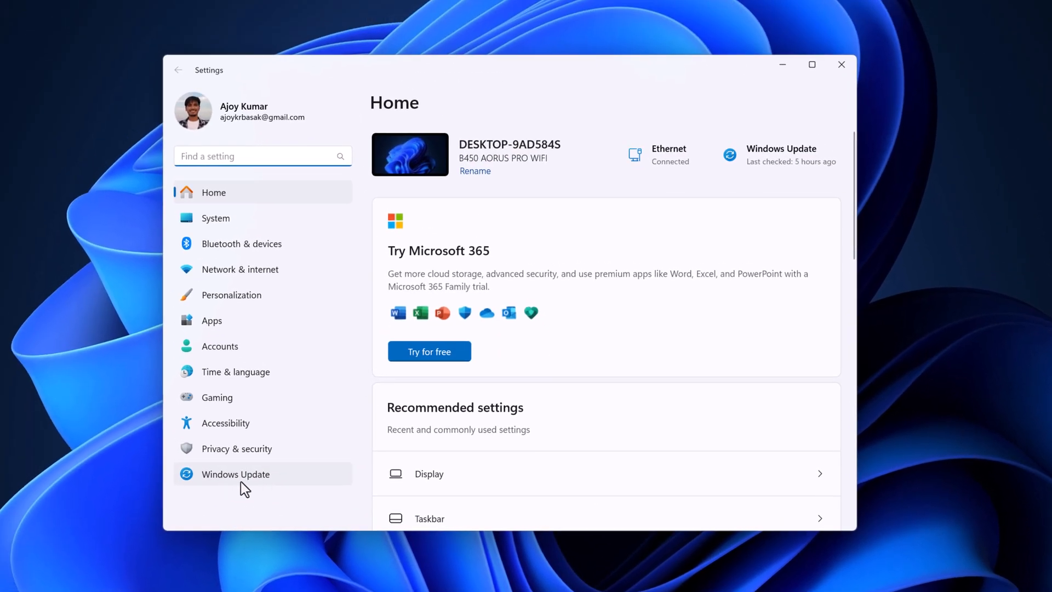
Check for updates in Windows Update; the system reports up to date
left_click(235, 473)
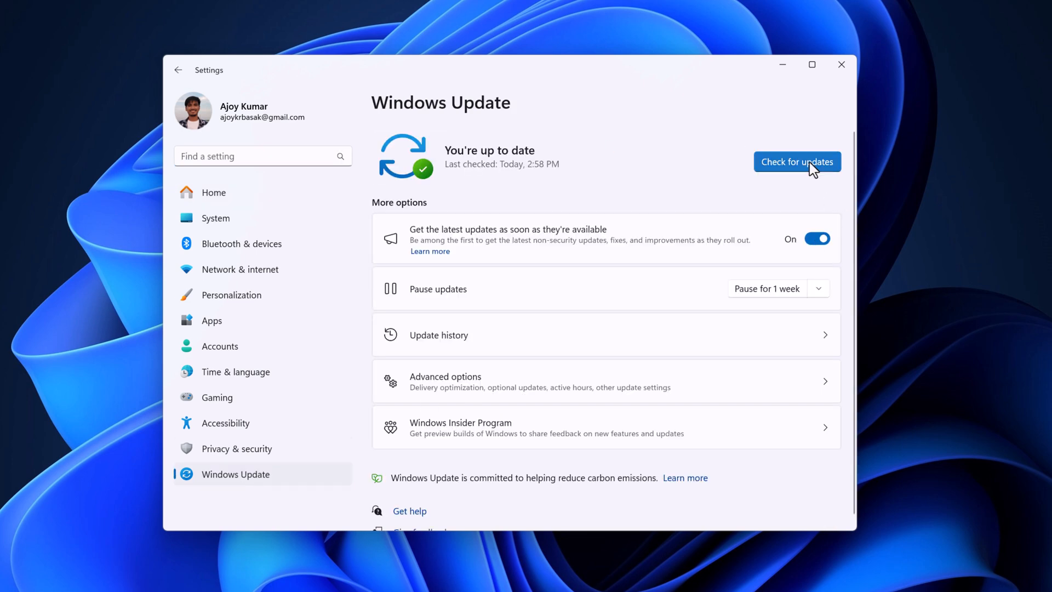
left_click(797, 163)
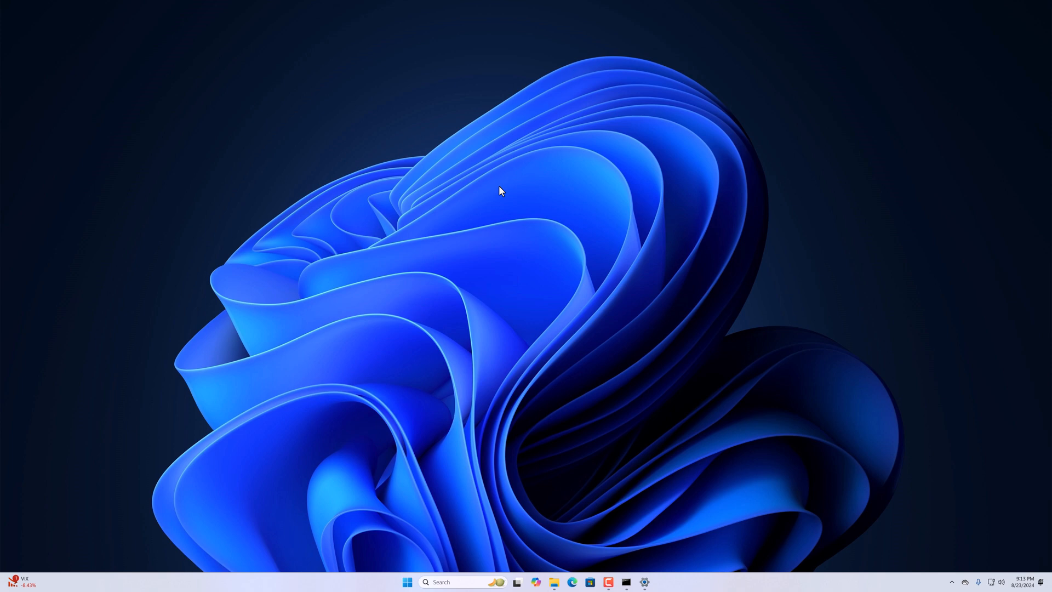
mouse_move(499, 208)
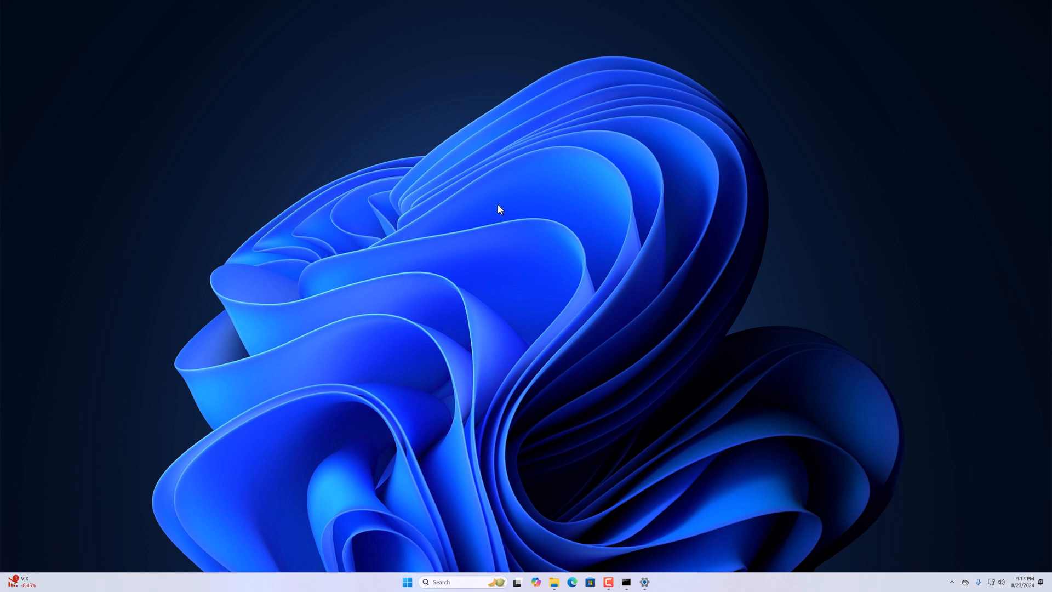
mouse_move(497, 224)
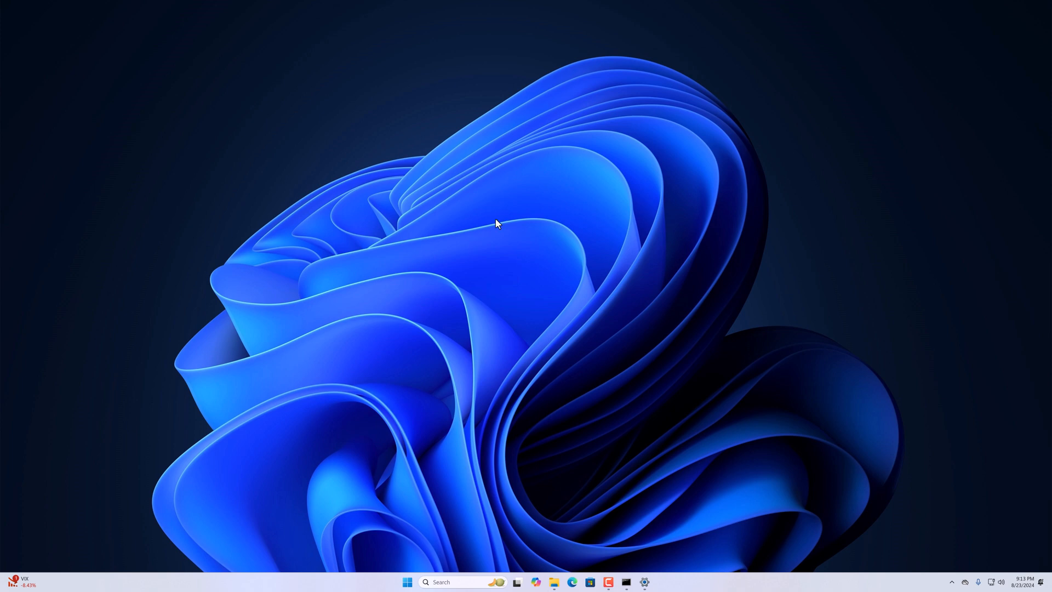